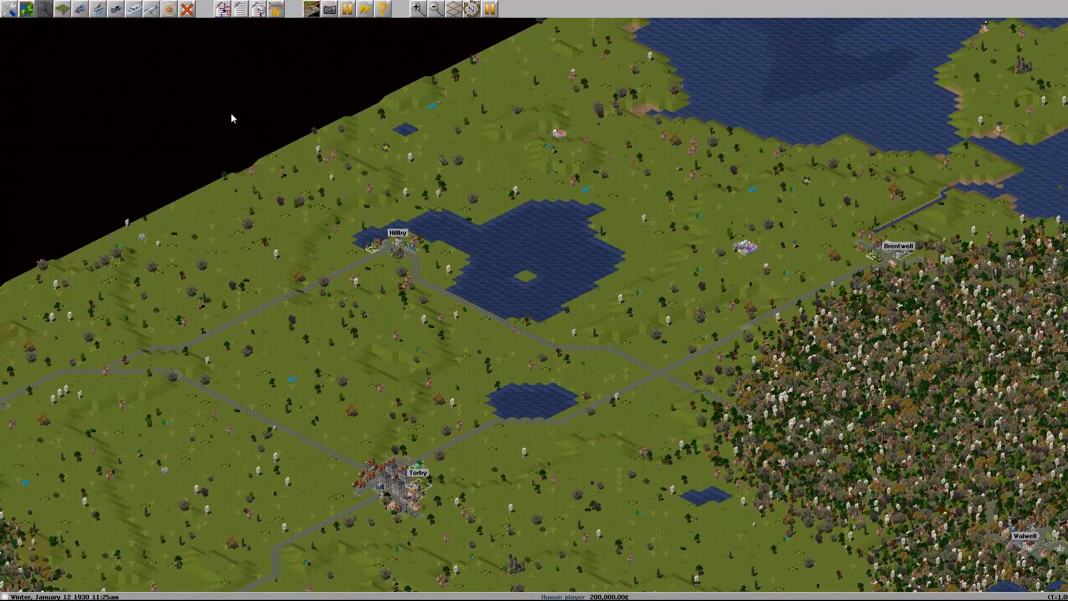
Step: Open the minimap window over the Renby and Oldville forest
{"action": "left_click", "coordinate": [238, 9]}
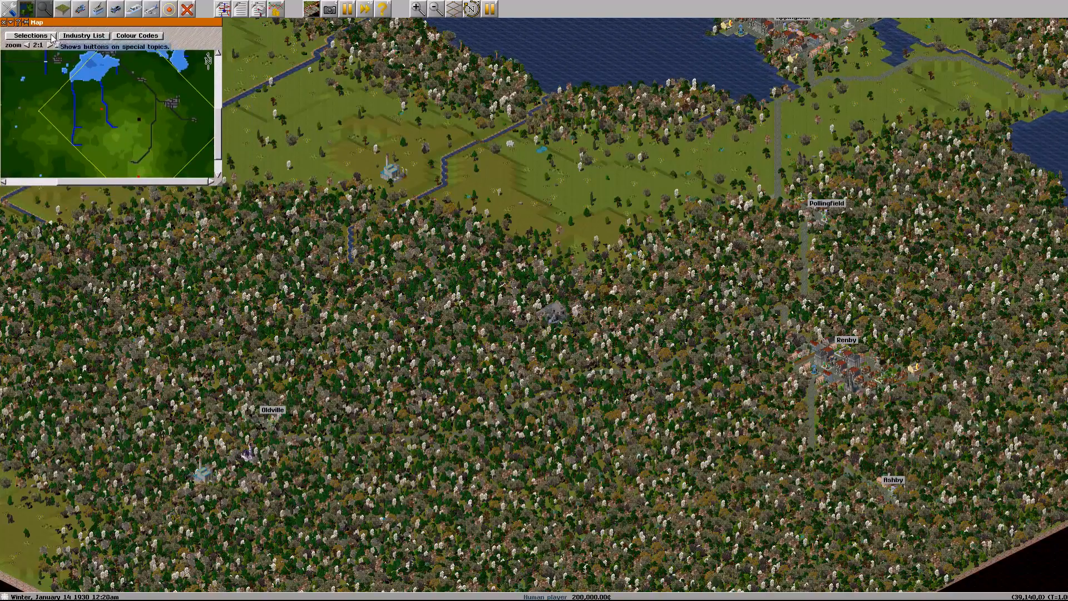
Step: Toggle the minimap's Factories display in Selections, then close Selections
{"action": "left_click", "coordinate": [31, 34]}
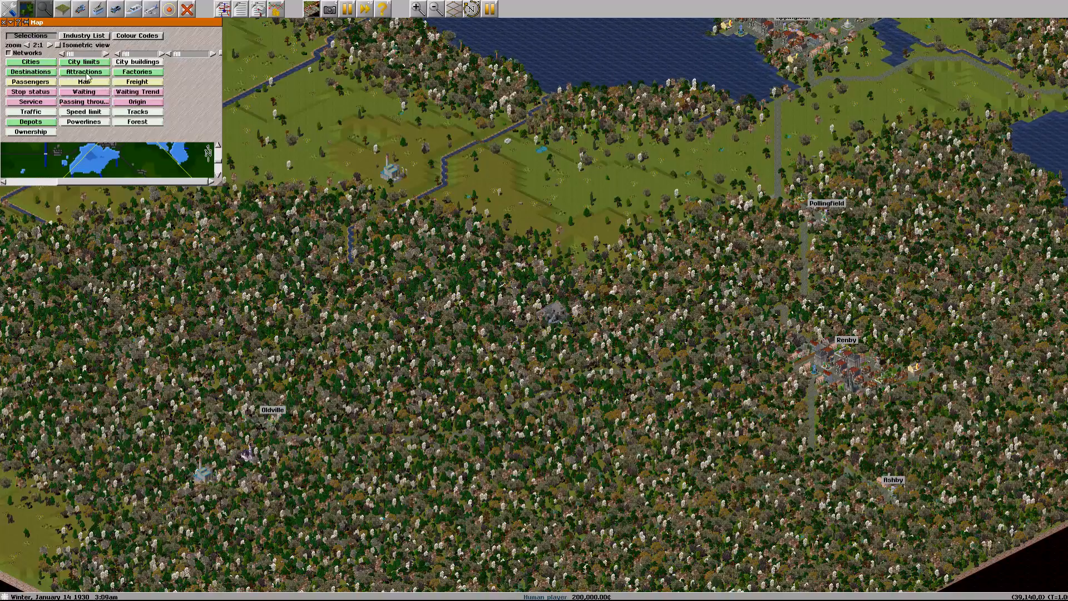
{"action": "left_click", "coordinate": [137, 71]}
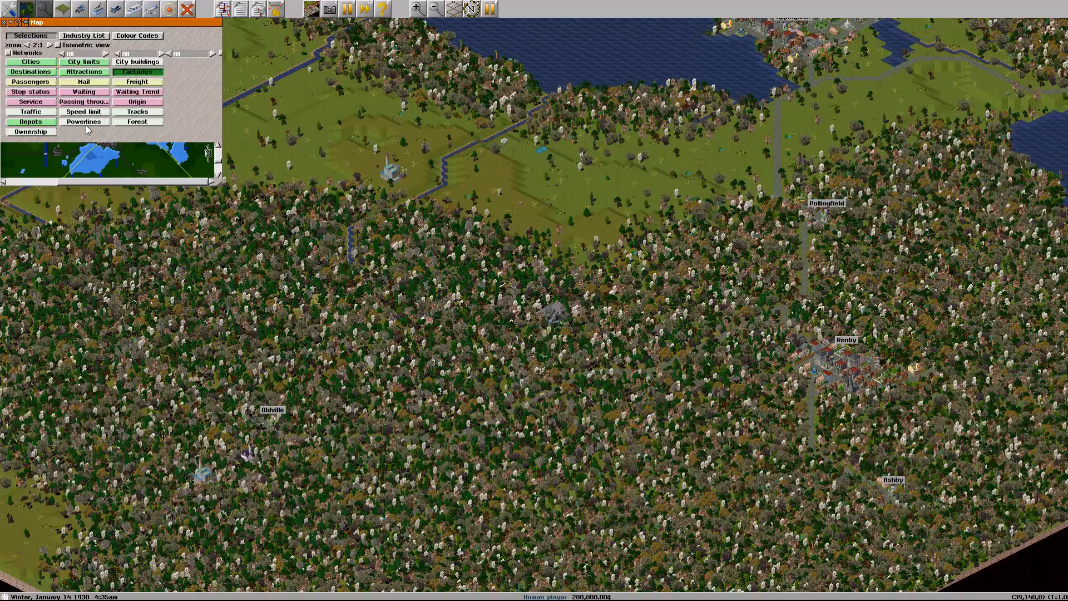
{"action": "left_click", "coordinate": [30, 36]}
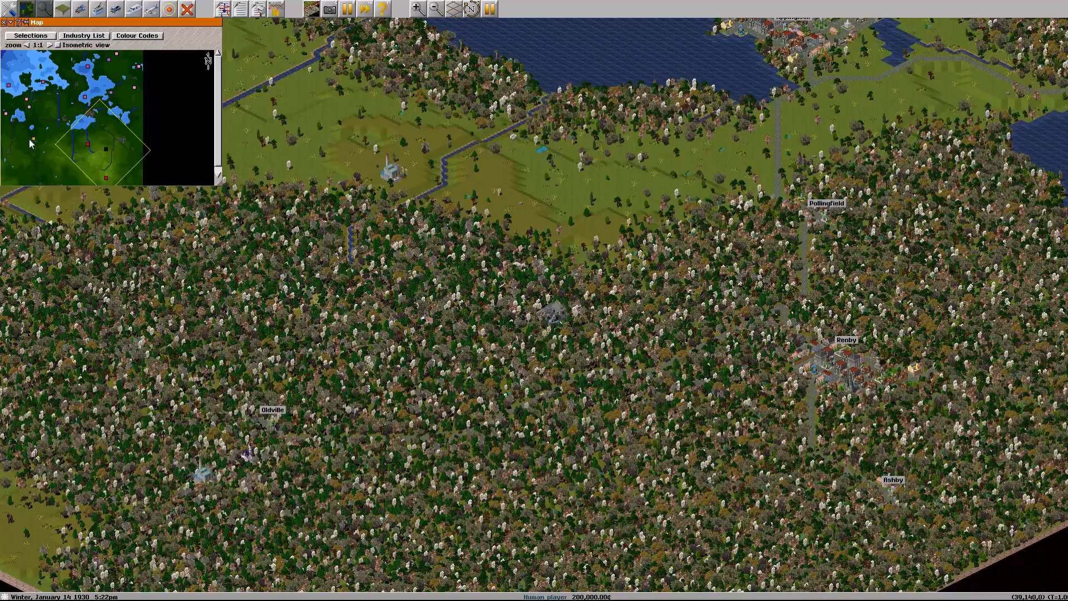
{"action": "mouse_move", "coordinate": [34, 106]}
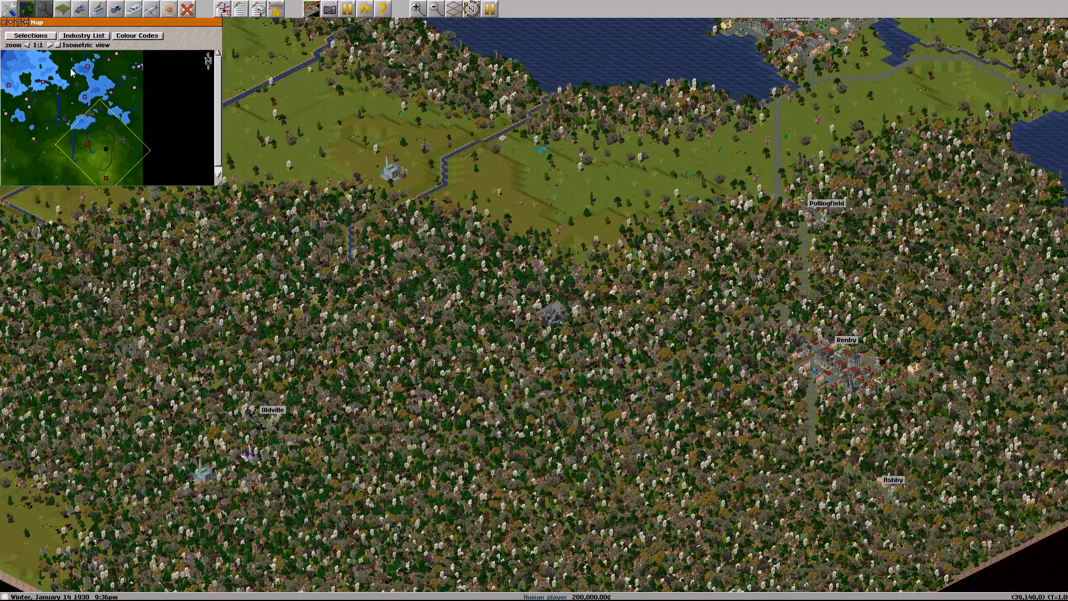
Step: Inspect the coal power station and its coal mine supplier
{"action": "left_click", "coordinate": [30, 36]}
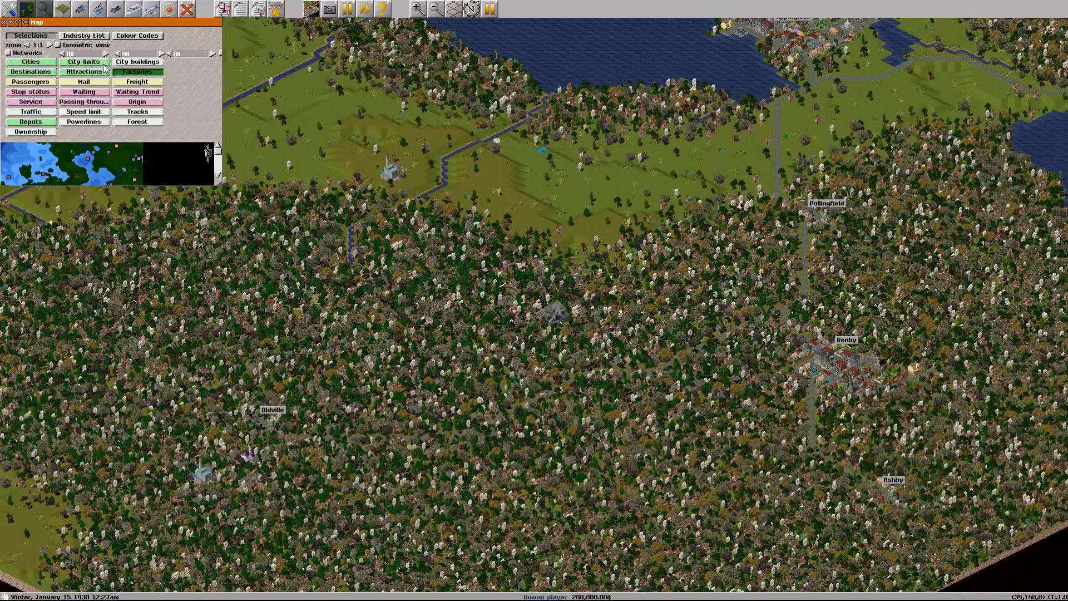
{"action": "left_click", "coordinate": [31, 34]}
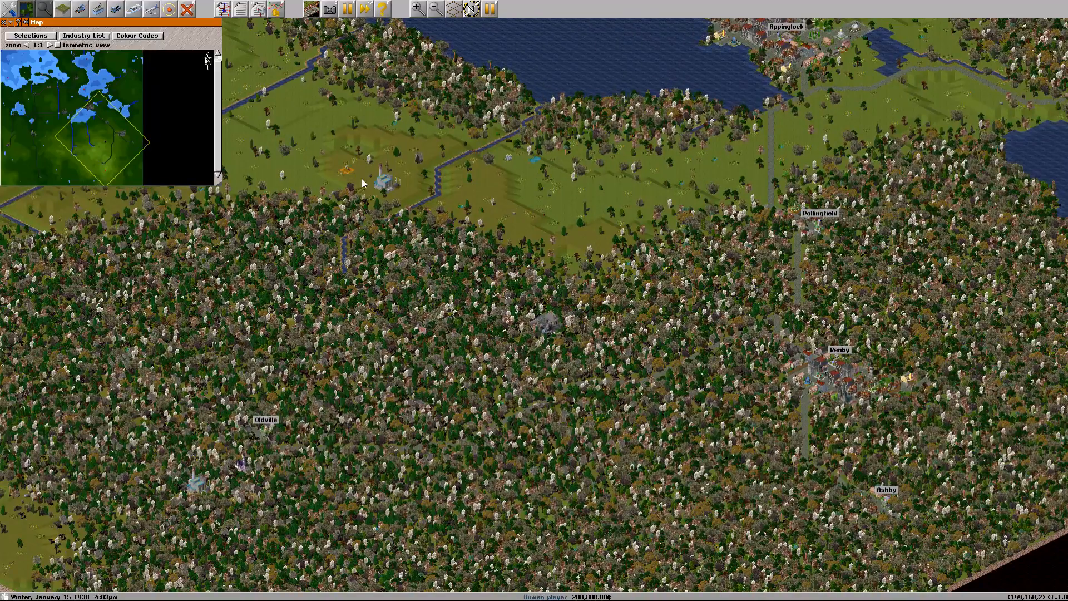
{"action": "left_click", "coordinate": [371, 170]}
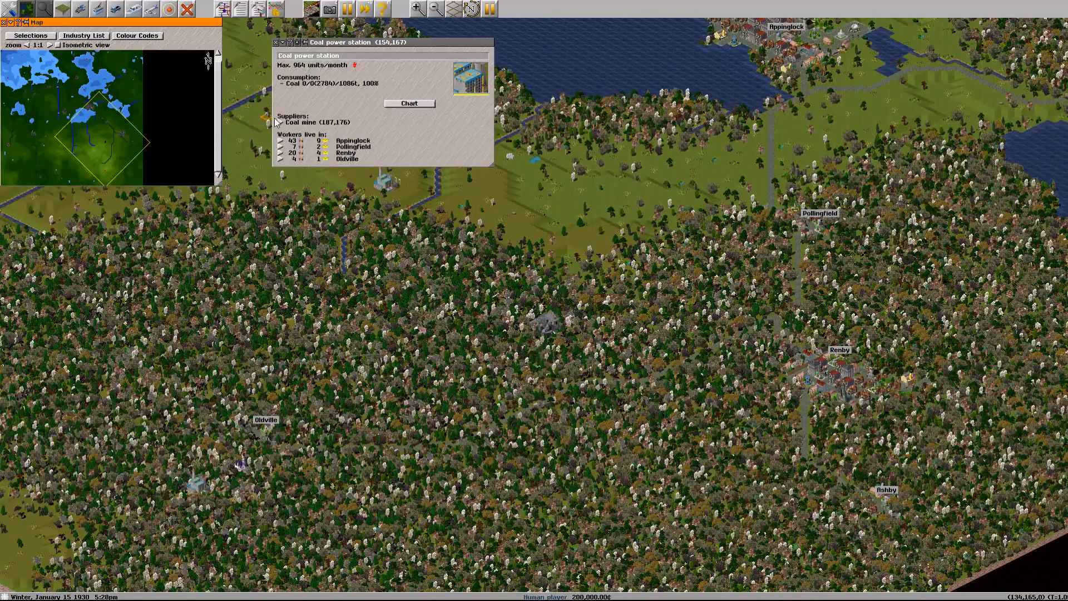
{"action": "mouse_move", "coordinate": [282, 146]}
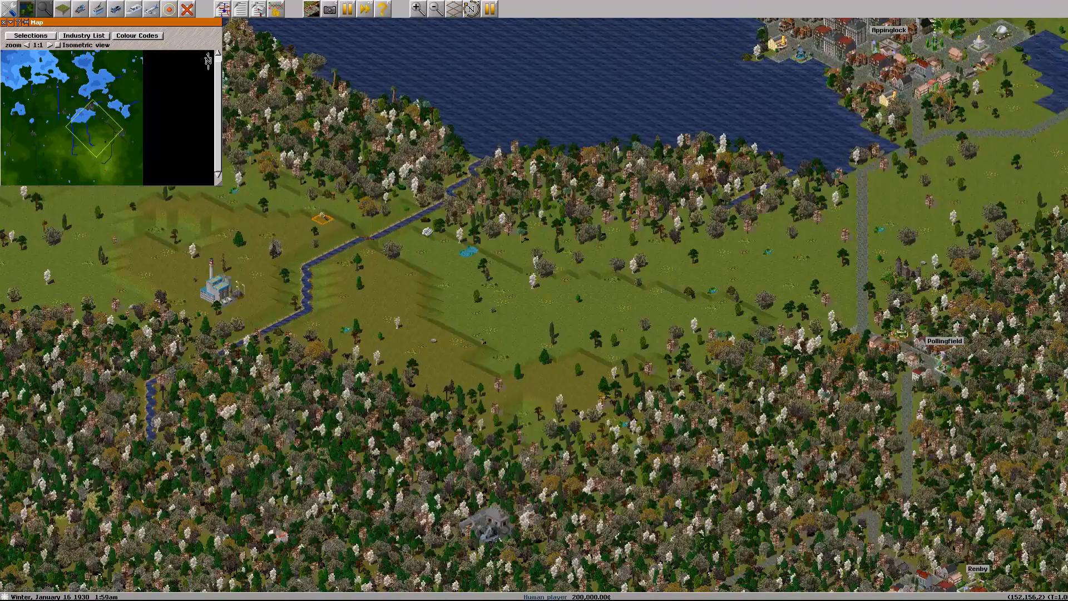
Step: Close the Map window to view the countryside around Torby and Valwell
{"action": "left_click", "coordinate": [213, 283]}
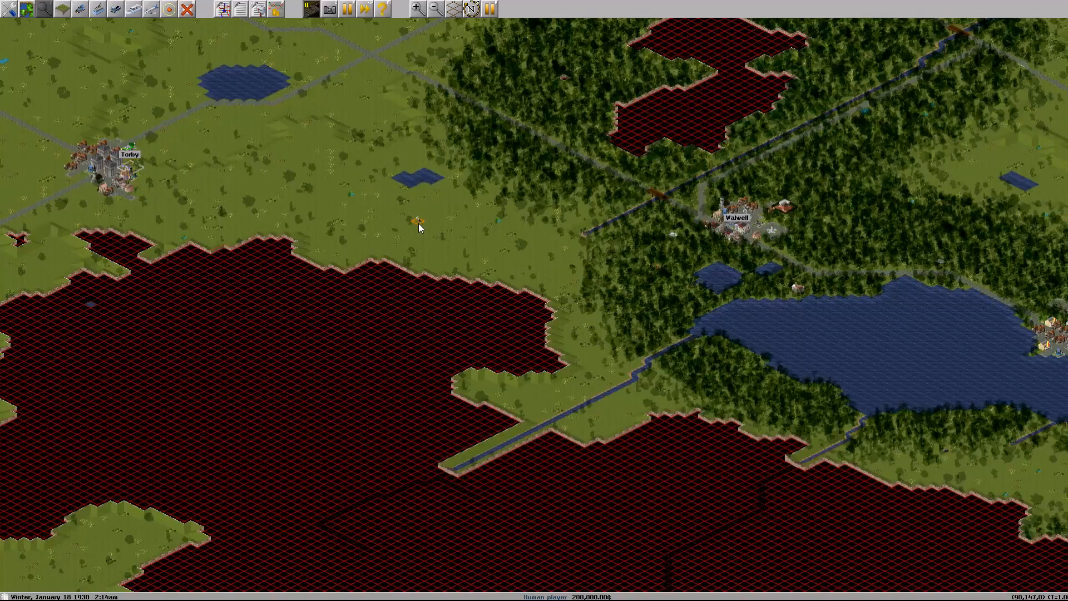
Step: Turn off the red grid and zoom in on Torby
{"action": "left_click", "coordinate": [434, 9]}
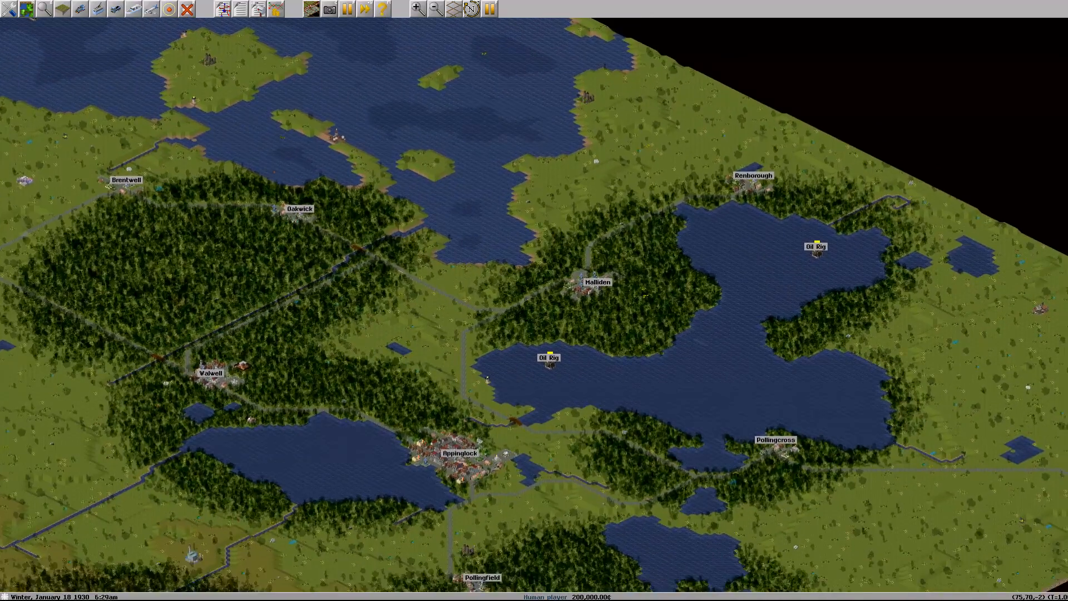
{"action": "scroll", "scroll_direction": "down", "scroll_amount": 3}
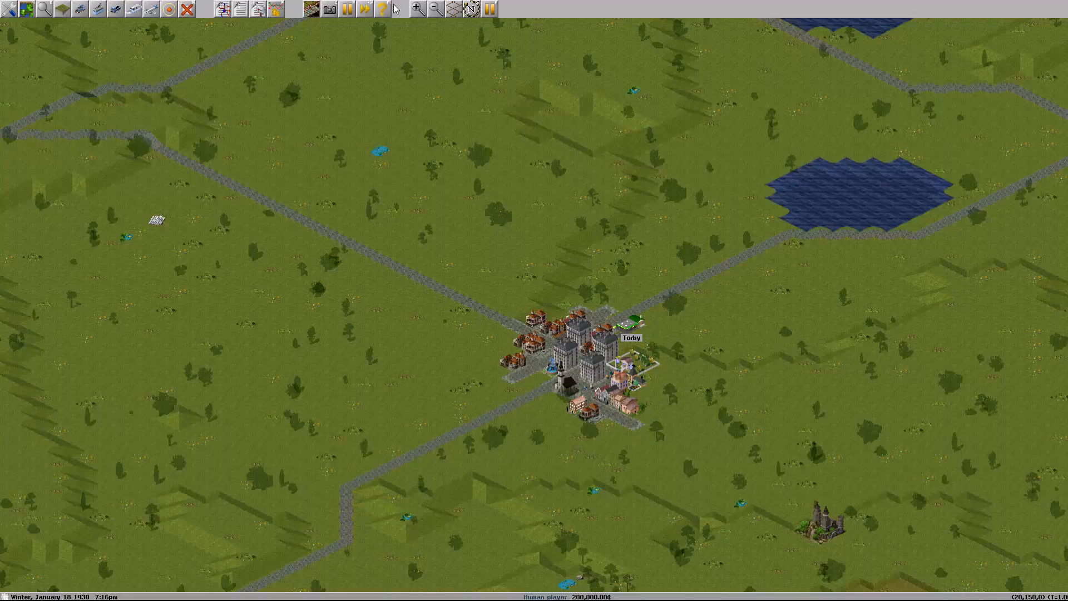
{"action": "left_click", "coordinate": [381, 9]}
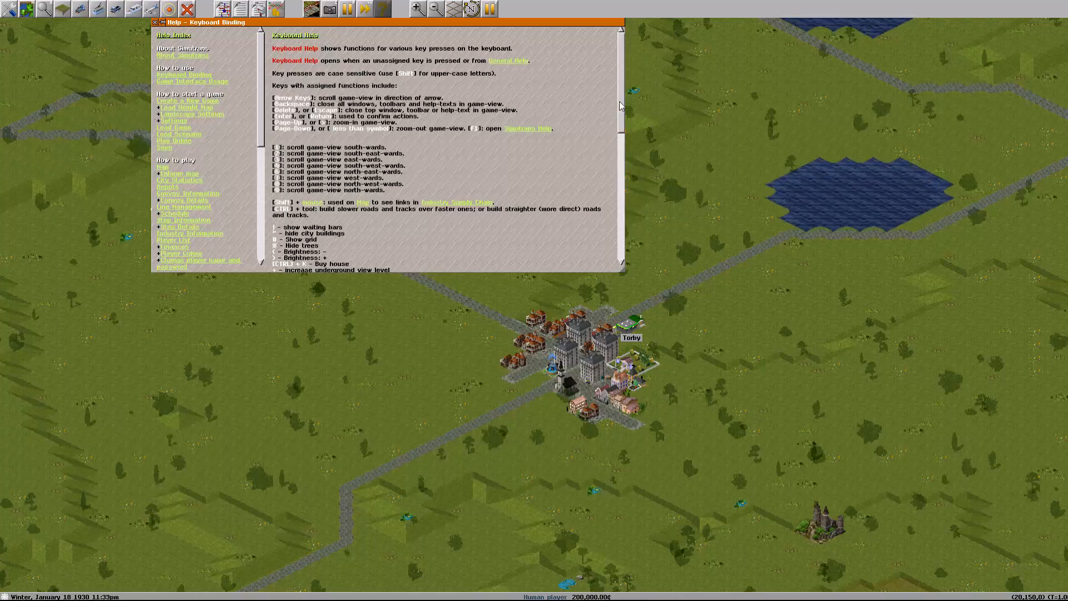
{"action": "scroll", "scroll_direction": "down", "scroll_amount": 3}
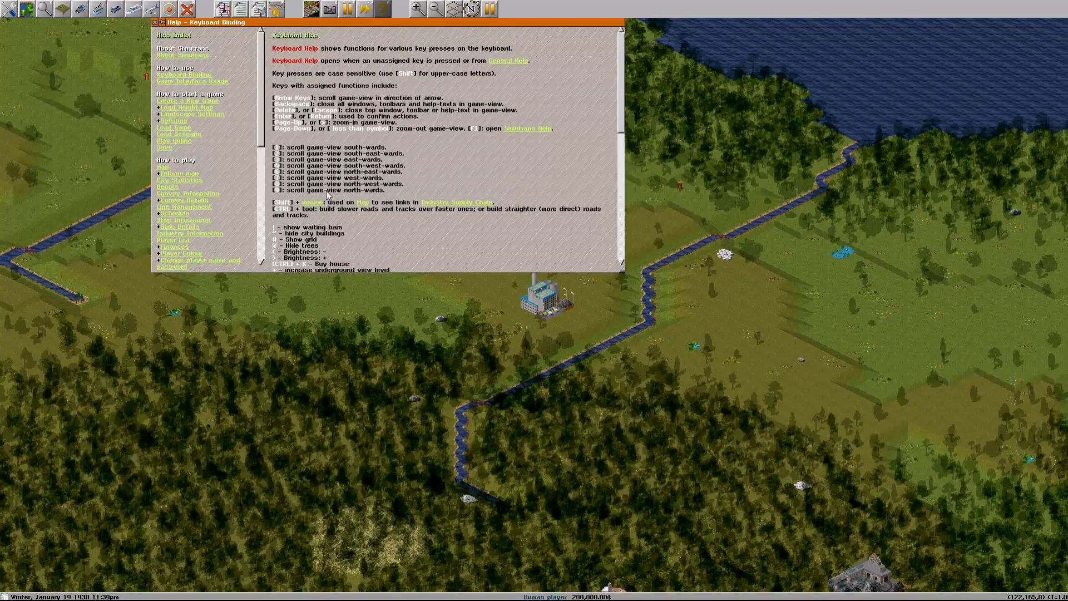
{"action": "scroll", "scroll_direction": "down", "scroll_amount": 3}
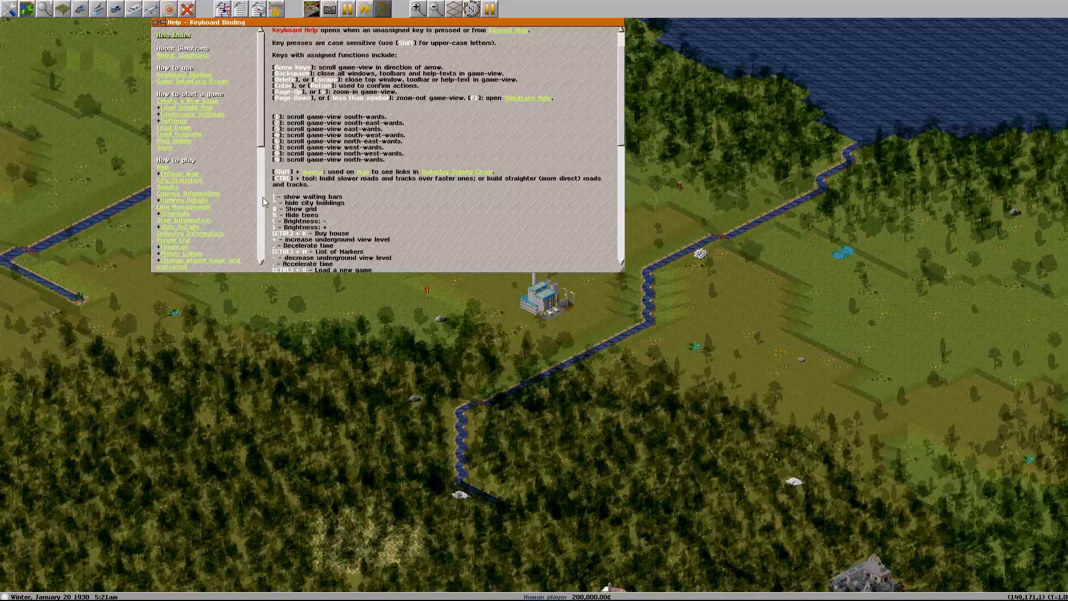
{"action": "mouse_move", "coordinate": [404, 54]}
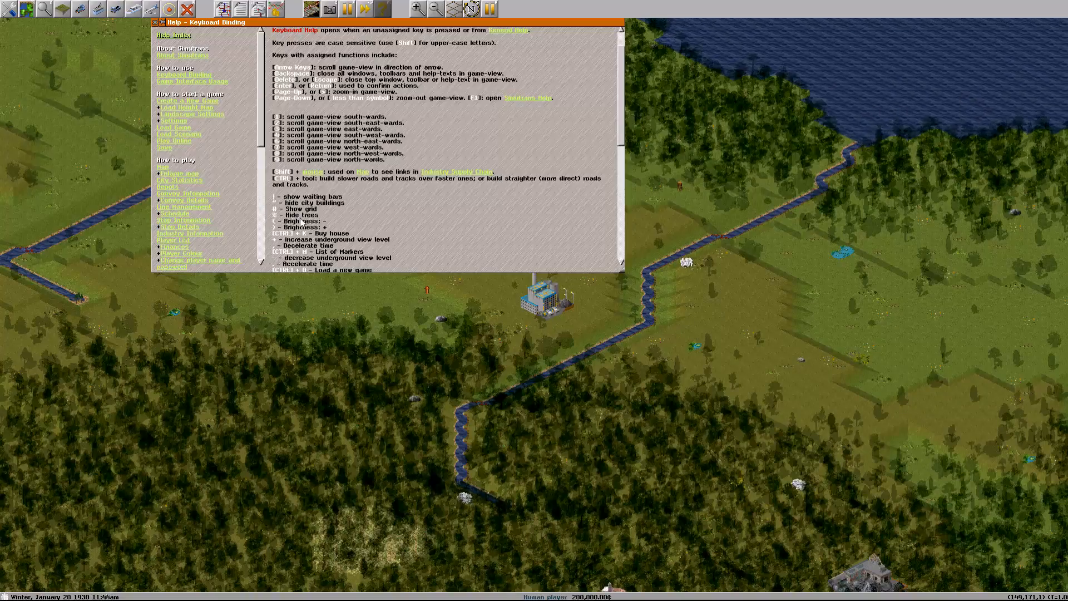
{"action": "scroll", "scroll_direction": "down", "scroll_amount": 3}
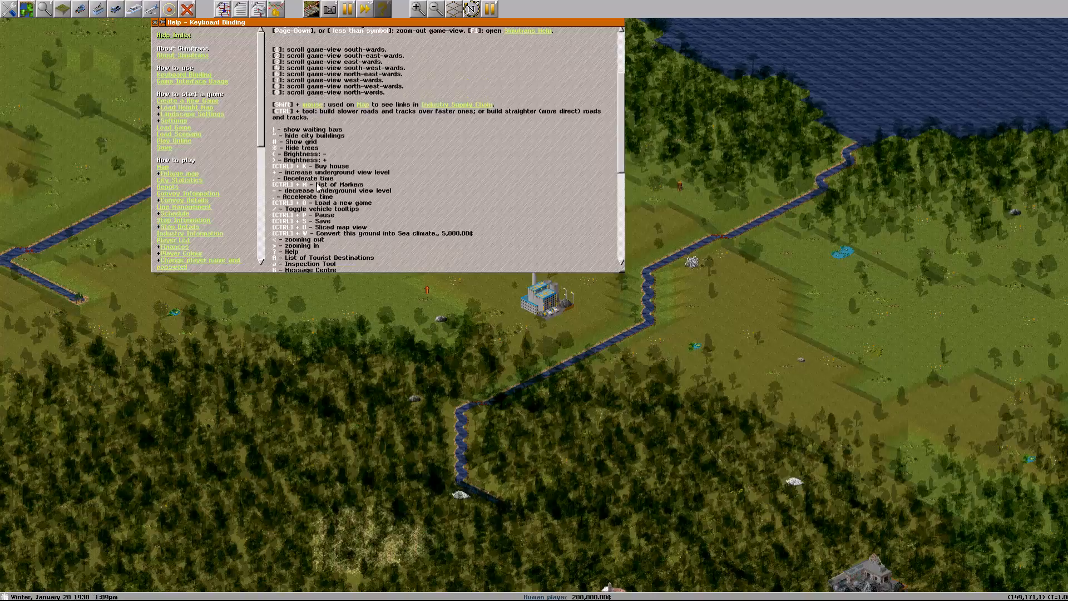
{"action": "scroll", "scroll_direction": "down", "scroll_amount": 3}
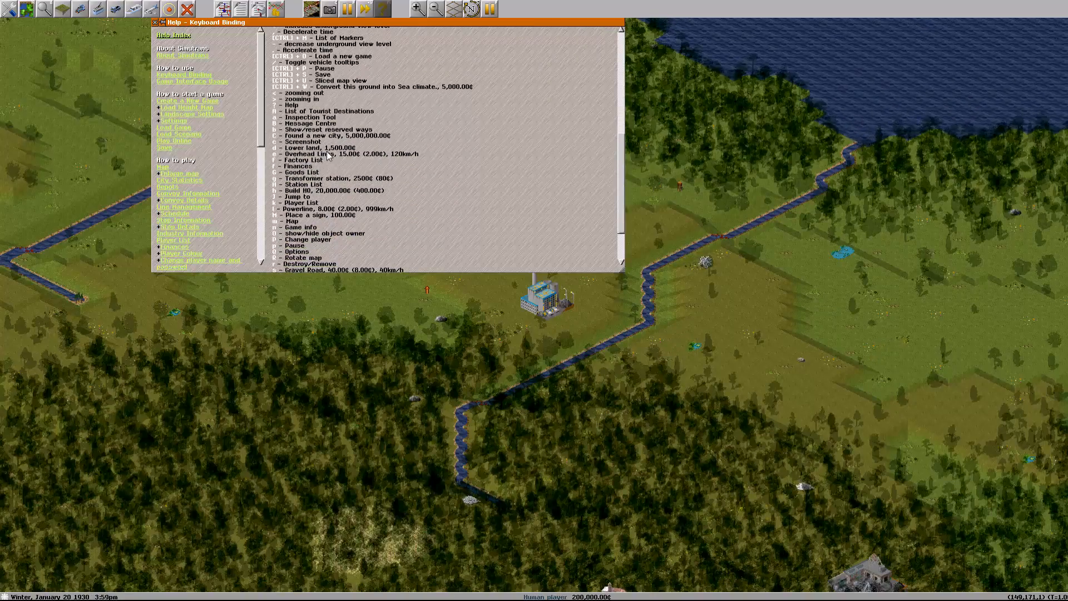
{"action": "scroll", "scroll_direction": "down", "scroll_amount": 3}
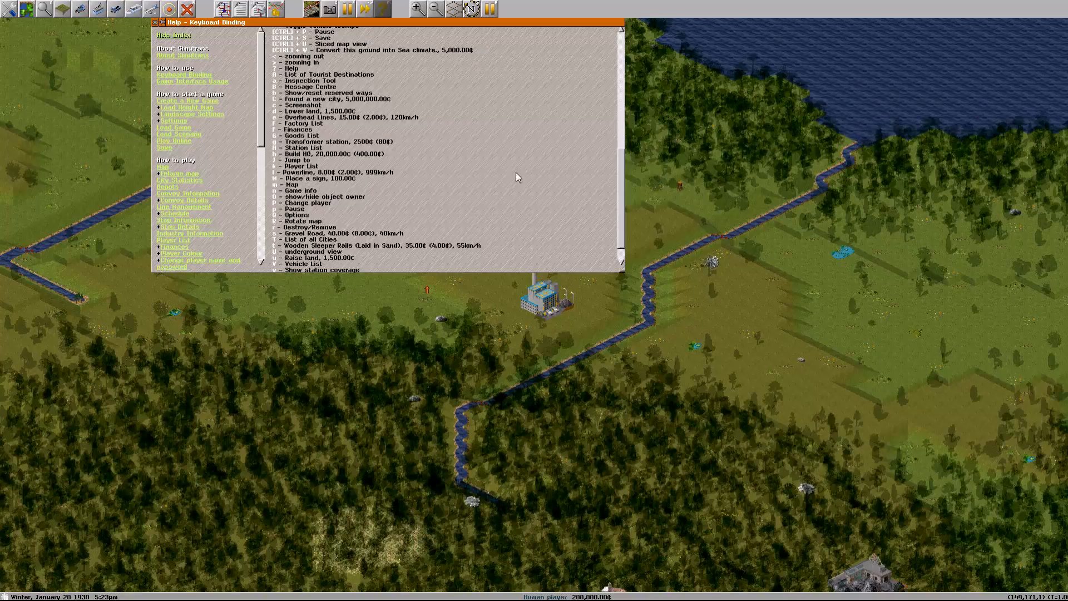
{"action": "scroll", "scroll_direction": "down", "scroll_amount": 3}
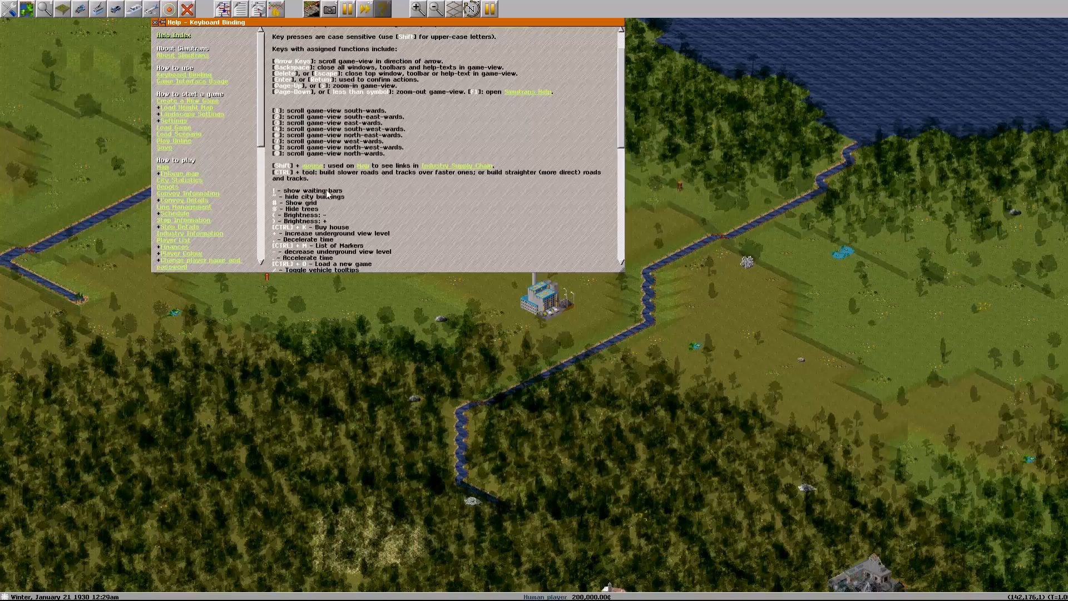
Step: Scroll over Torfield and Torby with city buildings hidden
{"action": "scroll", "scroll_direction": "down", "scroll_amount": 3}
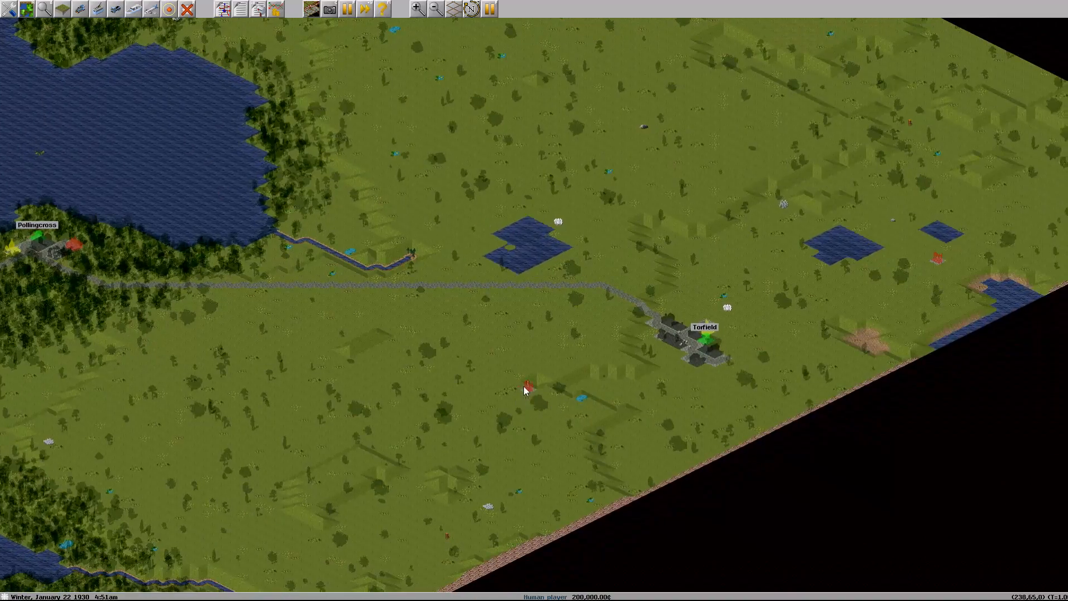
{"action": "scroll", "scroll_direction": "down", "scroll_amount": 3}
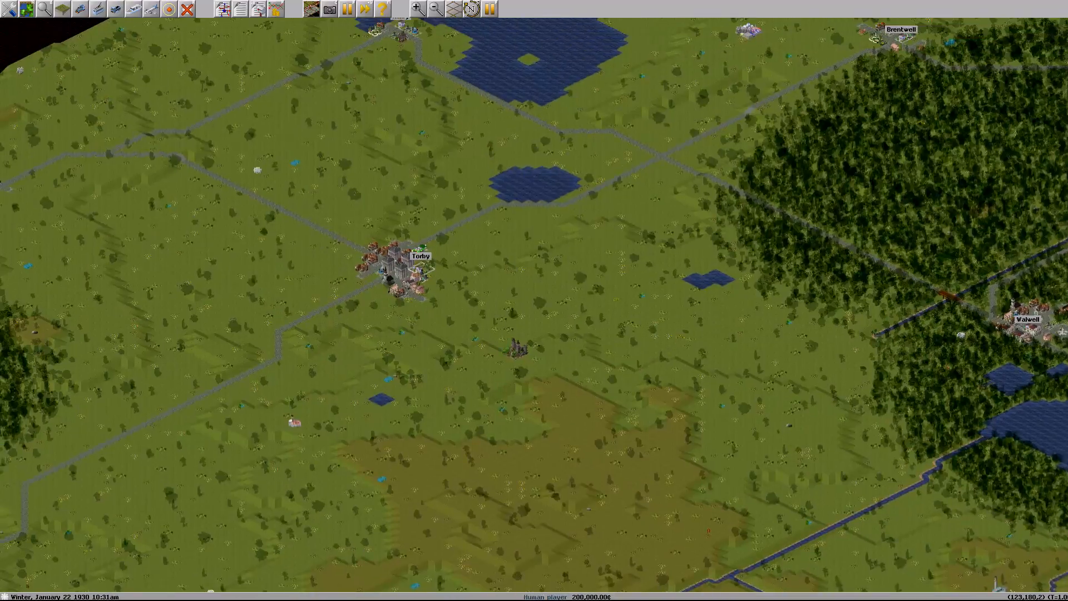
{"action": "left_click", "coordinate": [99, 9]}
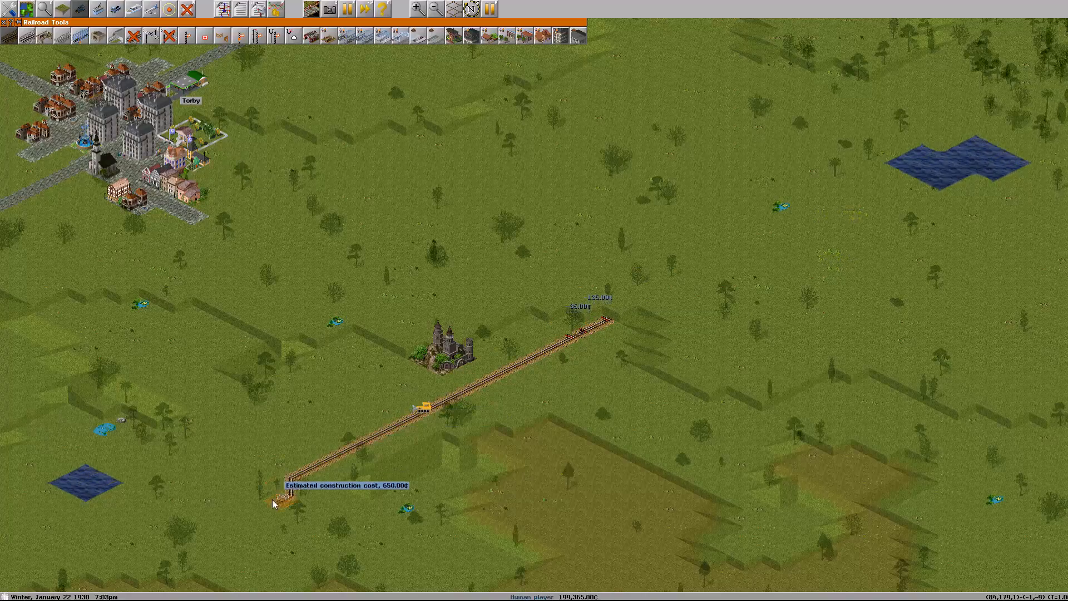
Step: Lay a rail track past the castle near Torby, then a parallel track
{"action": "left_click", "coordinate": [596, 331]}
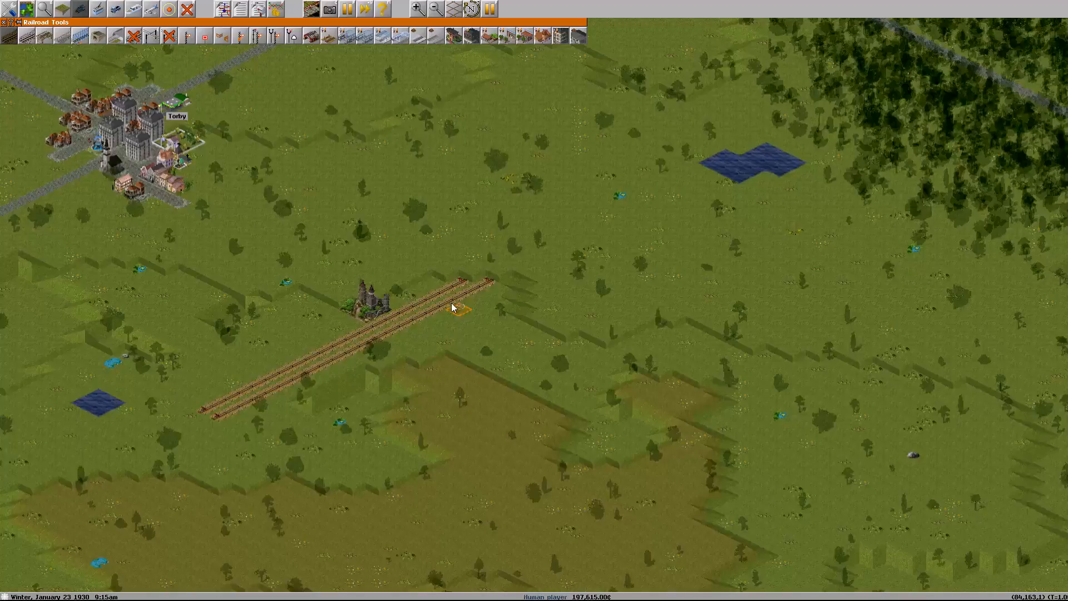
{"action": "scroll", "scroll_direction": "down", "scroll_amount": 3}
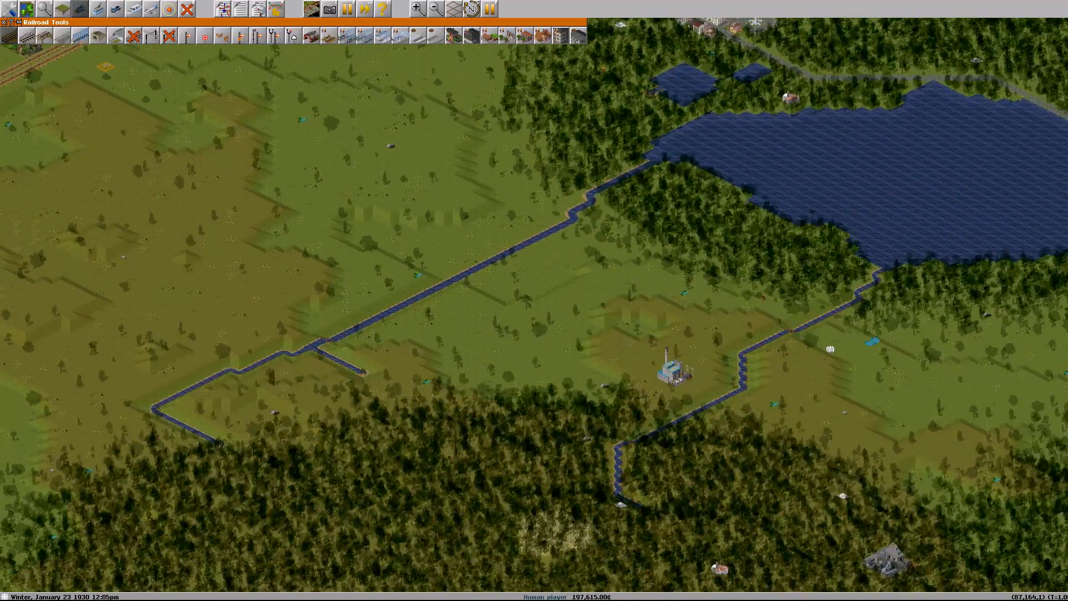
{"action": "left_click", "coordinate": [435, 9]}
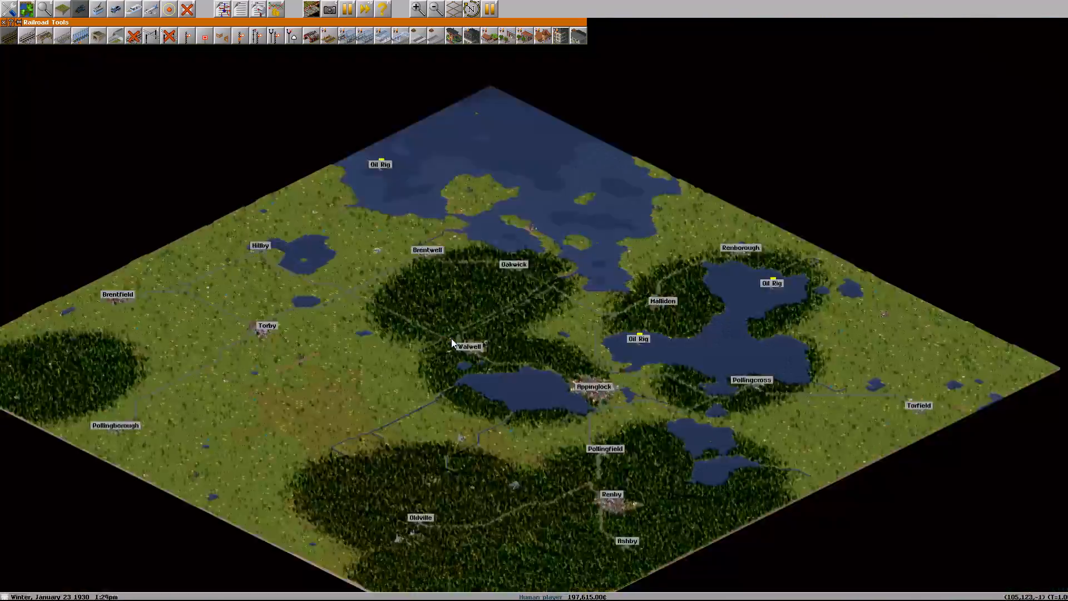